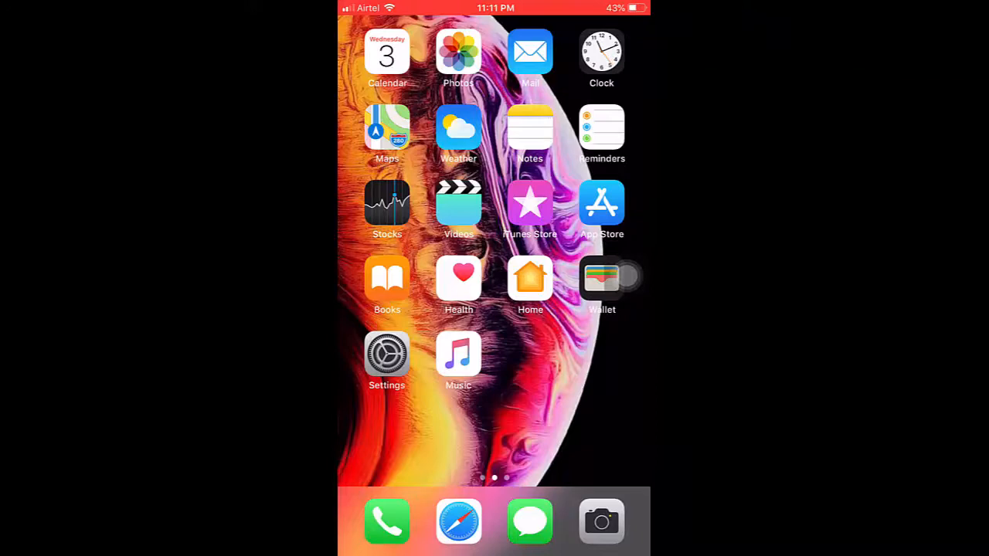
Launch Settings from the home screen and scroll down toward Passwords & Accounts
click(386, 358)
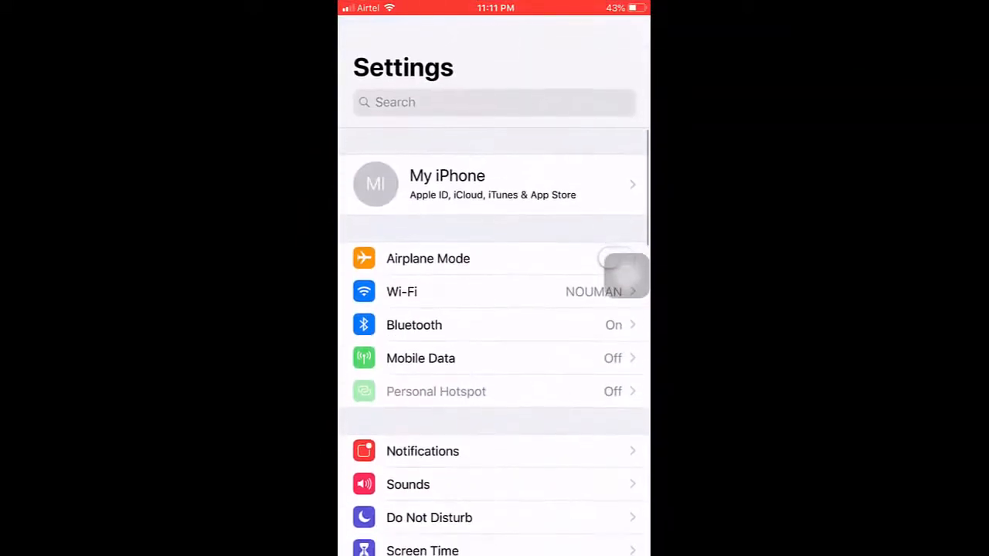
scroll(down, 3)
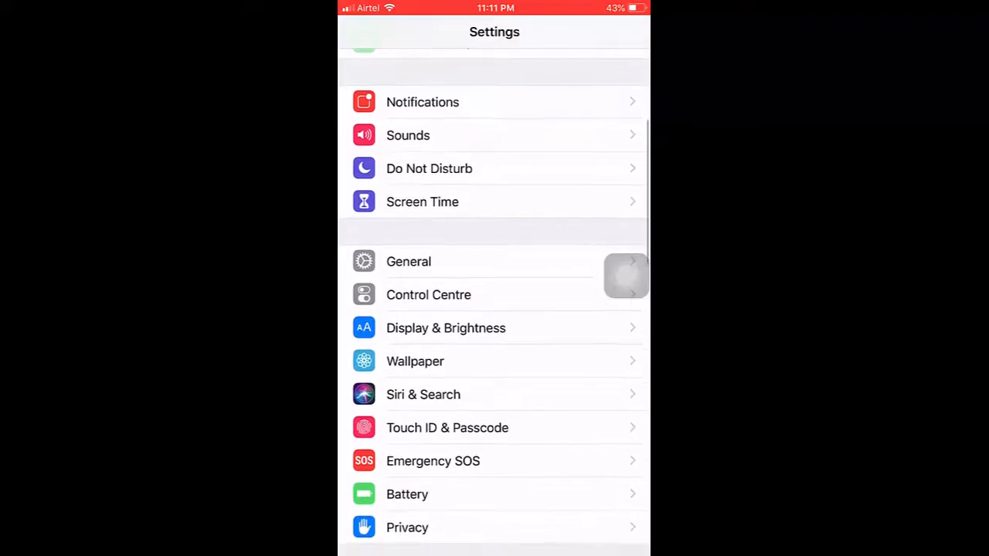
scroll(down, 3)
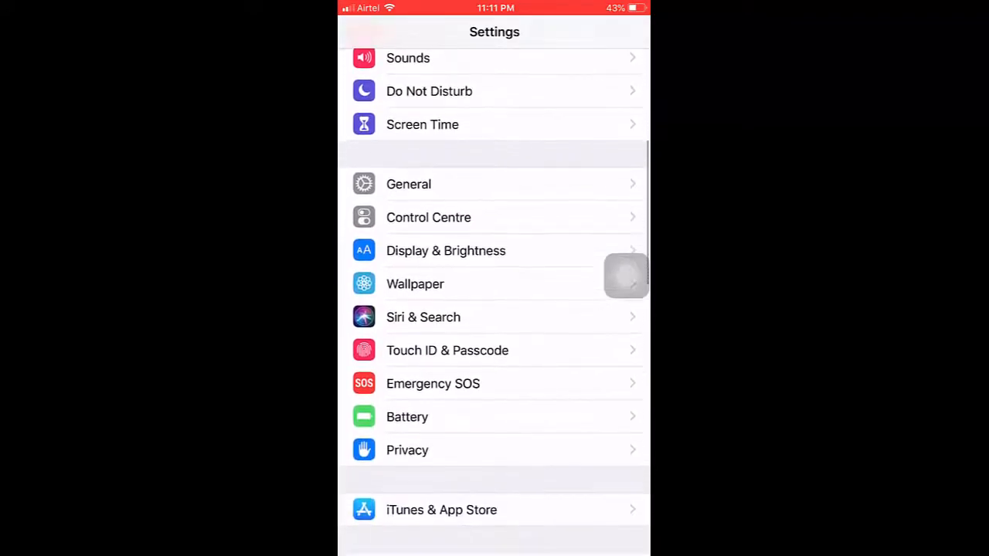
scroll(down, 3)
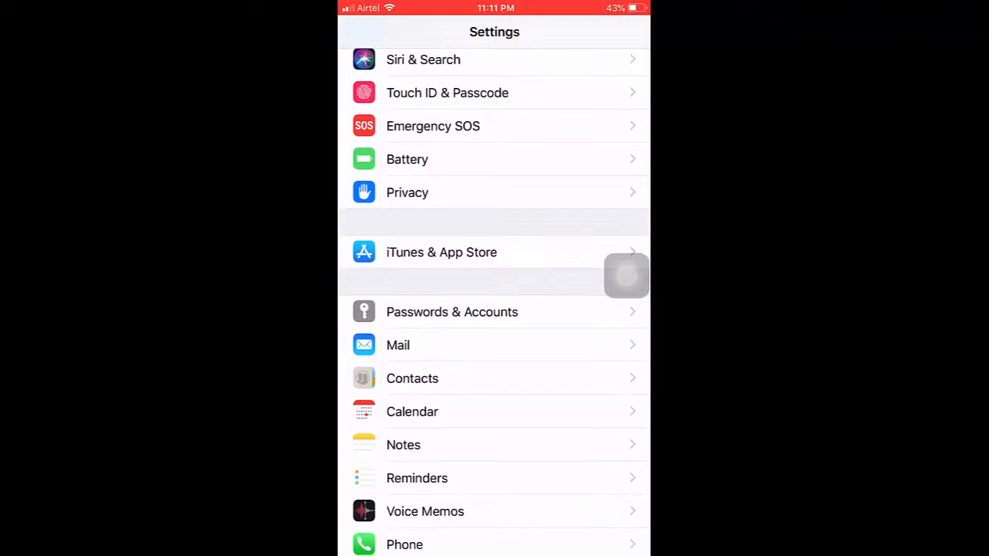
Go to Passwords & Accounts and choose Add Account to reach the provider list
click(451, 312)
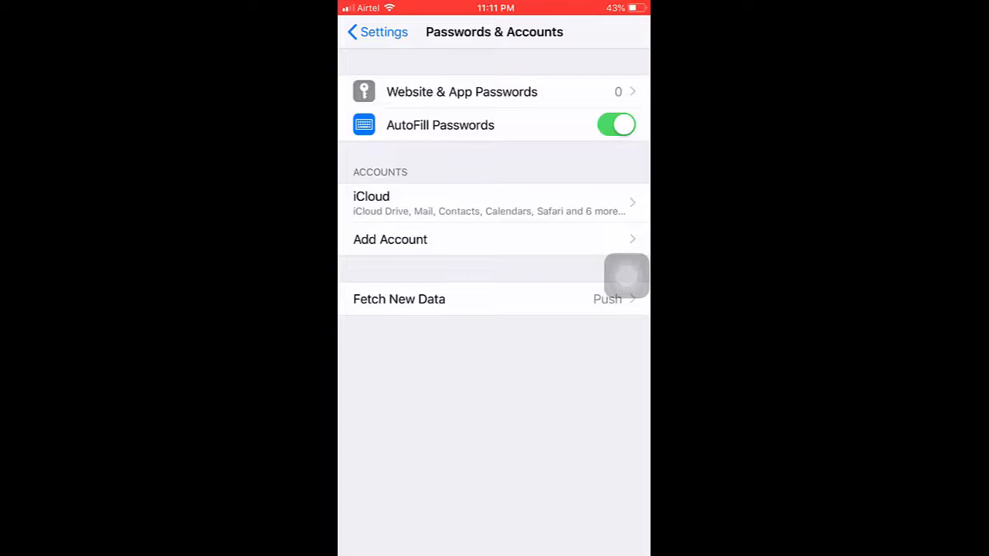
click(389, 238)
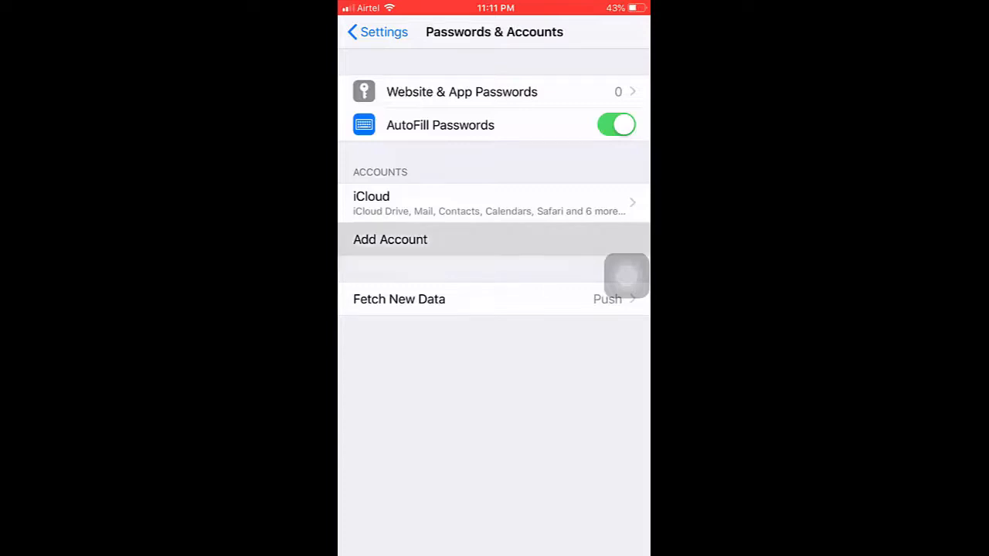
click(389, 238)
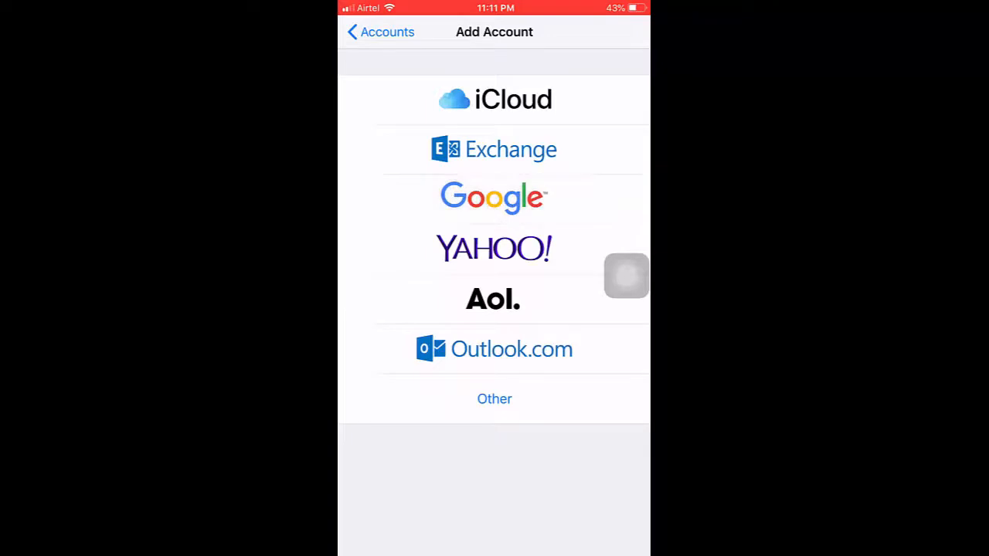
Pick Google and submit the account's email and password on the sign-in page
click(493, 197)
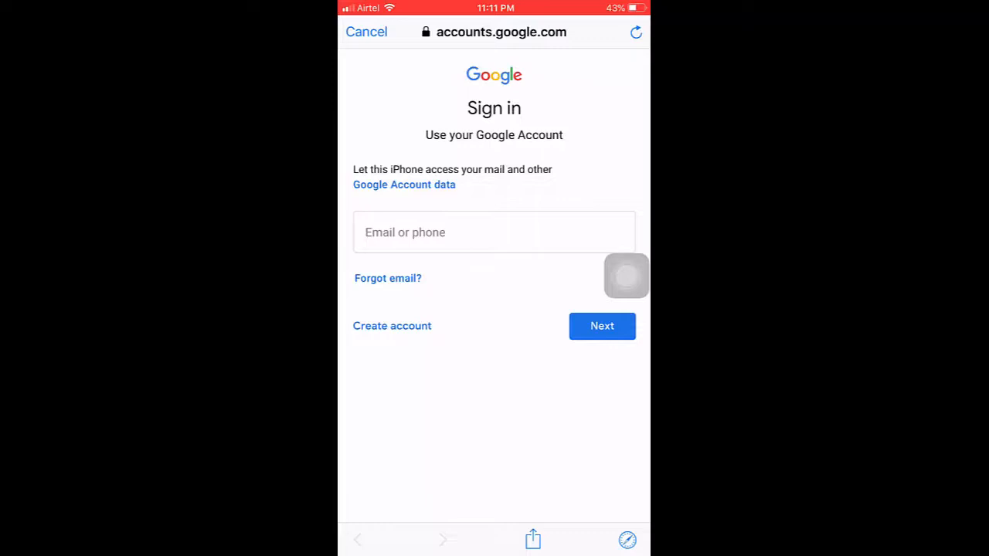
click(494, 231)
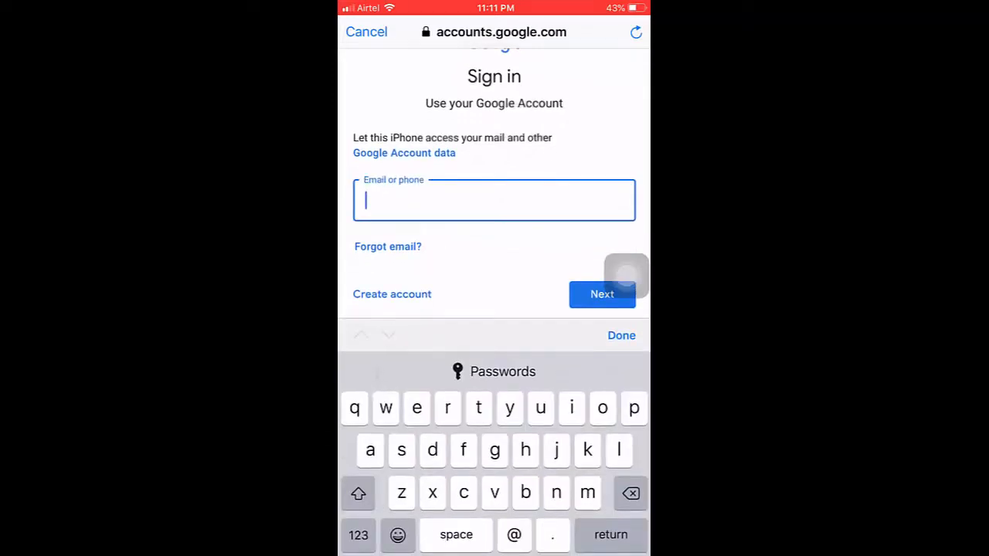
click(603, 294)
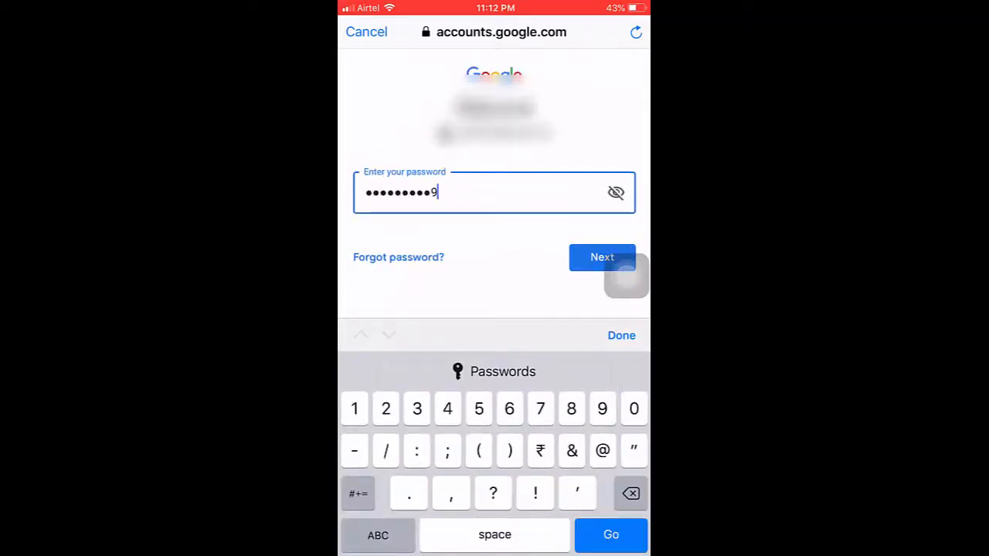
click(603, 256)
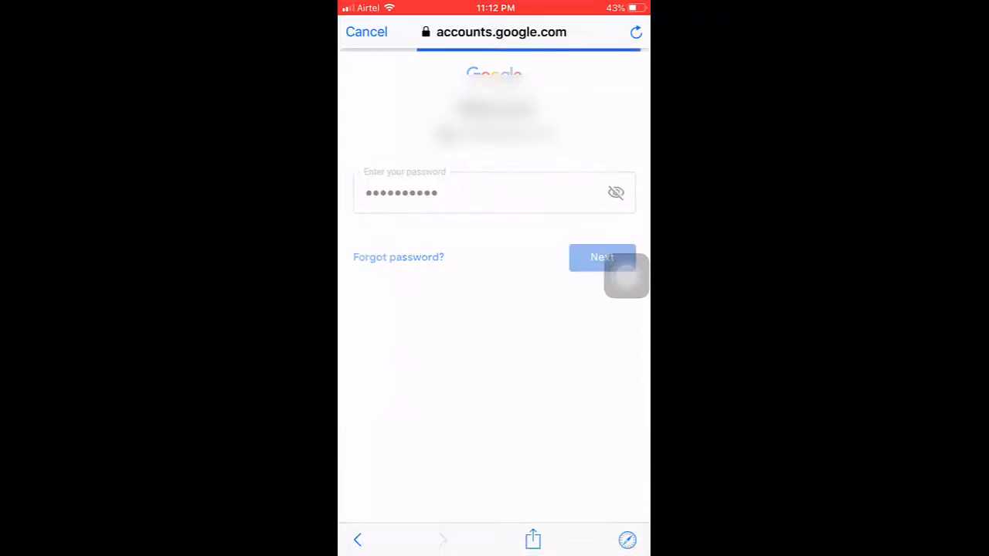
click(602, 257)
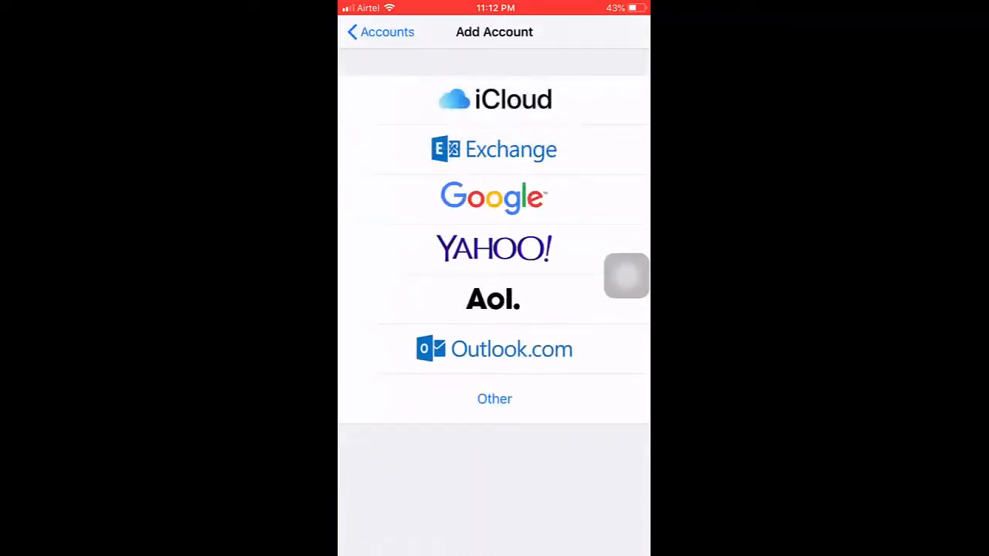
Keep only Contacts sync on for the Gmail account and save it
click(495, 197)
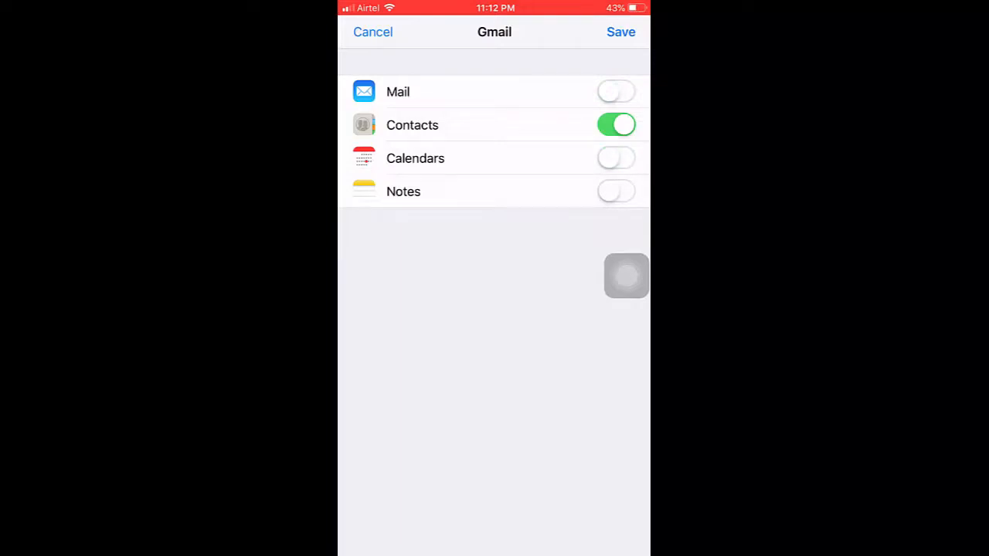
click(621, 31)
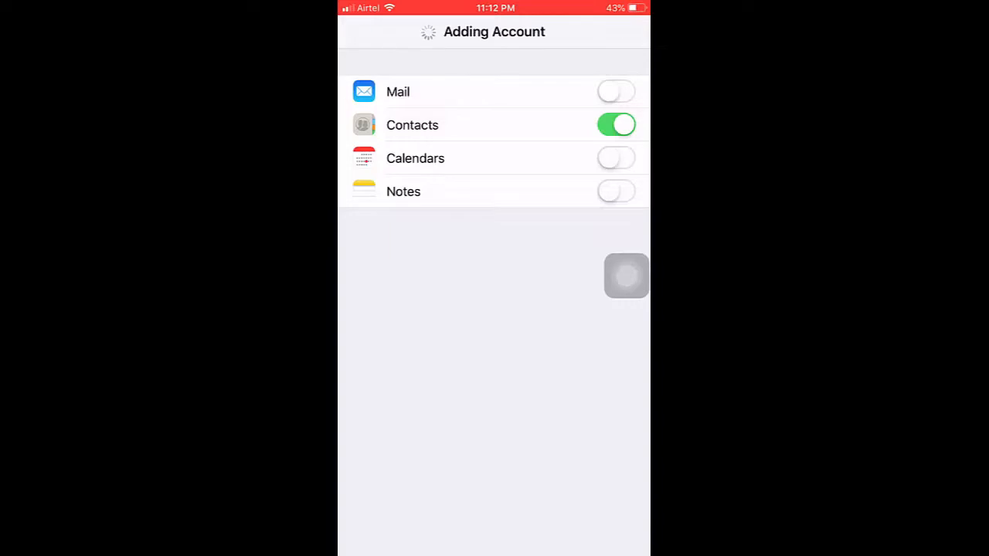